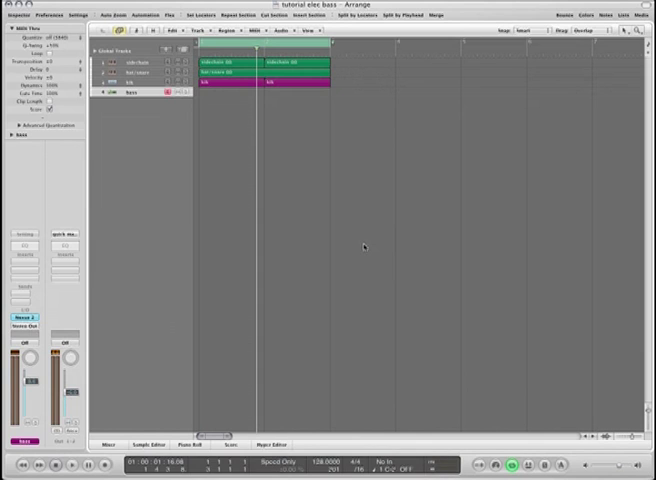
mouse_move(372, 198)
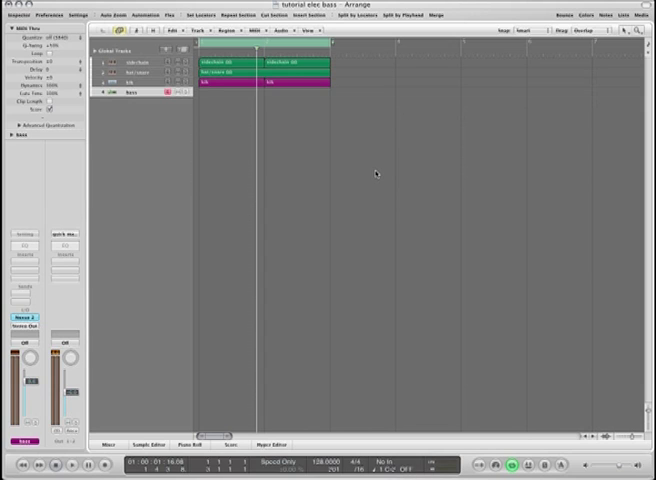
mouse_move(360, 168)
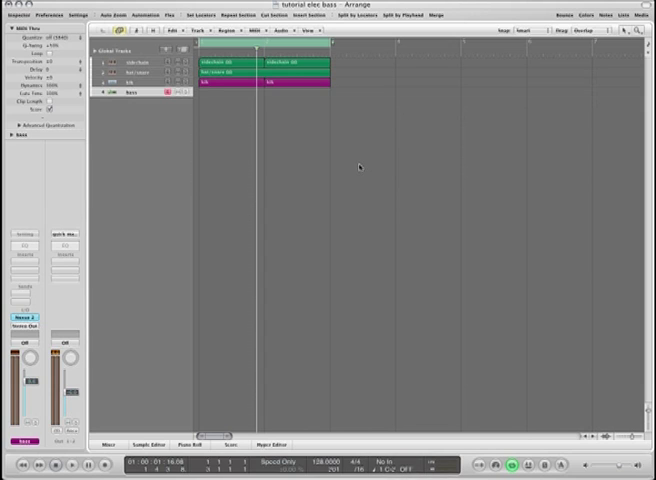
mouse_move(348, 168)
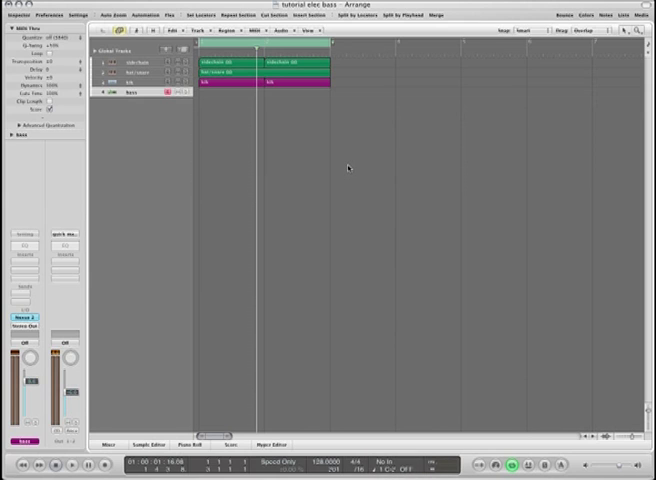
Insert Nexus 2 on the bass track and load the Layered Electro Bass preset
left_click(72, 462)
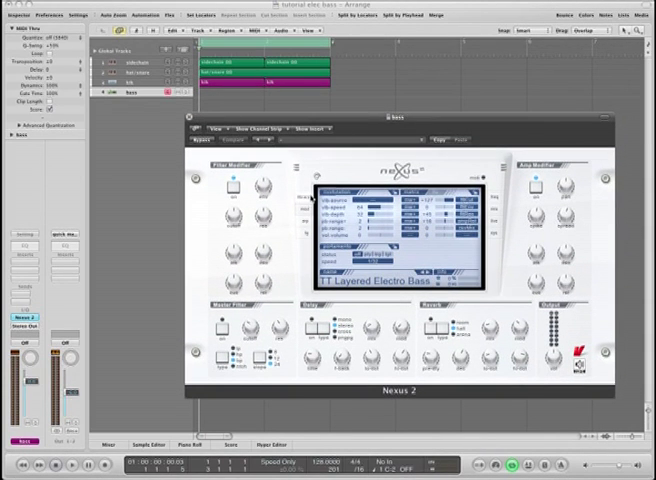
left_click(350, 194)
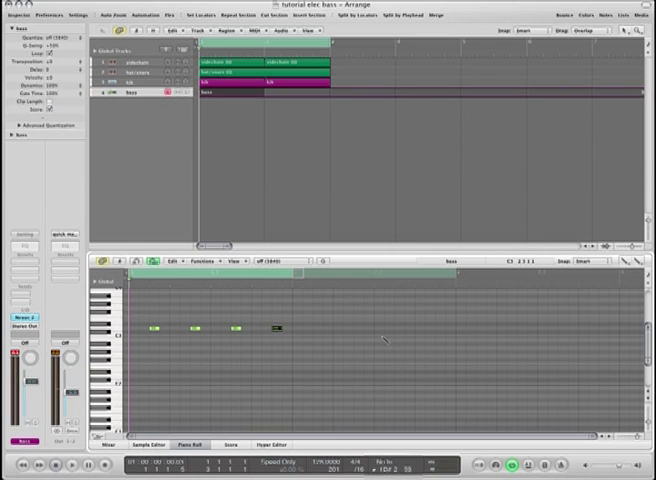
Draw the first two bass notes in the new region with the Pencil tool
left_click(72, 464)
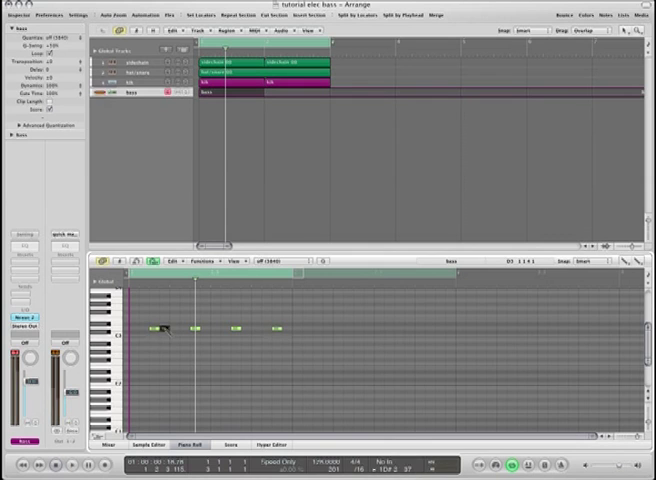
left_click(72, 466)
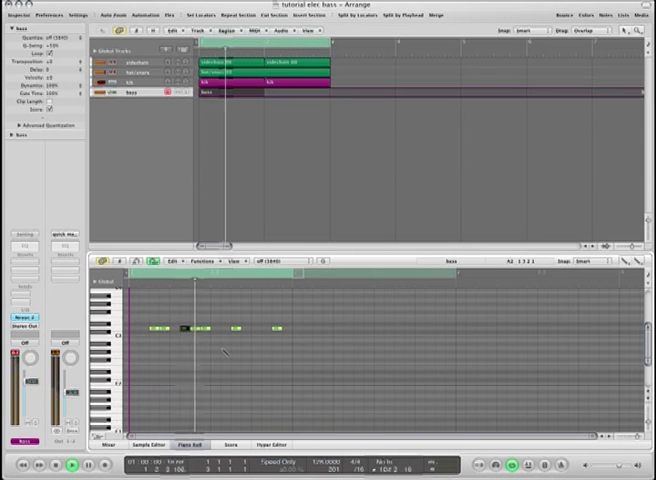
right_click(228, 352)
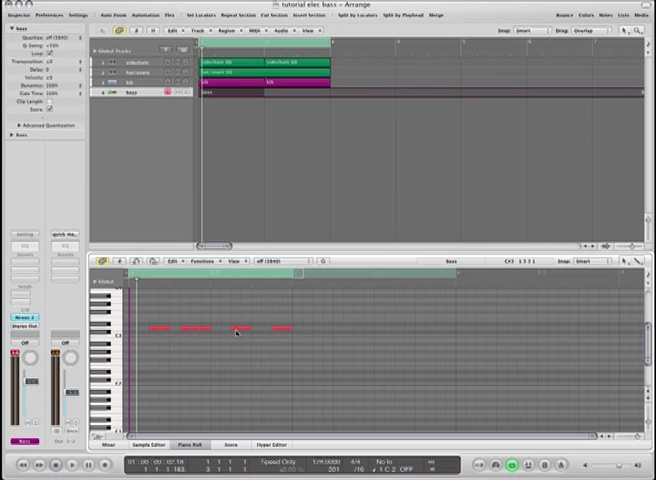
Add another bass note and move a higher note later in the bar
left_click(72, 468)
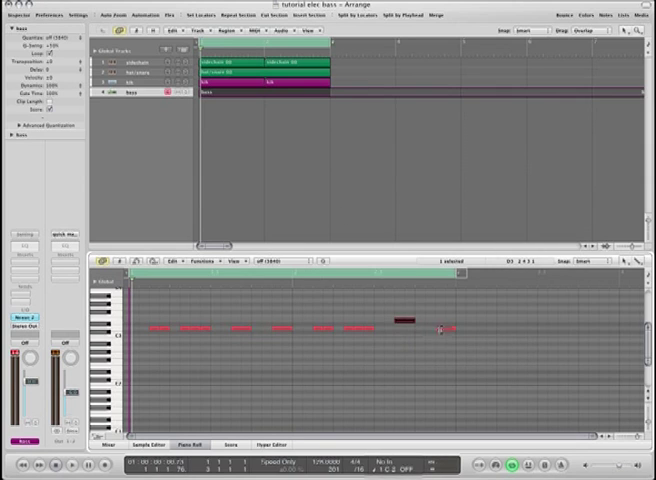
left_click_drag(406, 320, 444, 322)
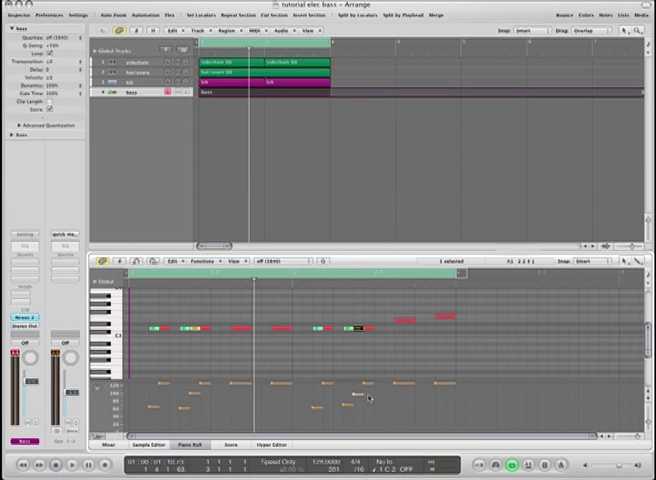
Add another note so the pattern spans both bars
left_click(70, 464)
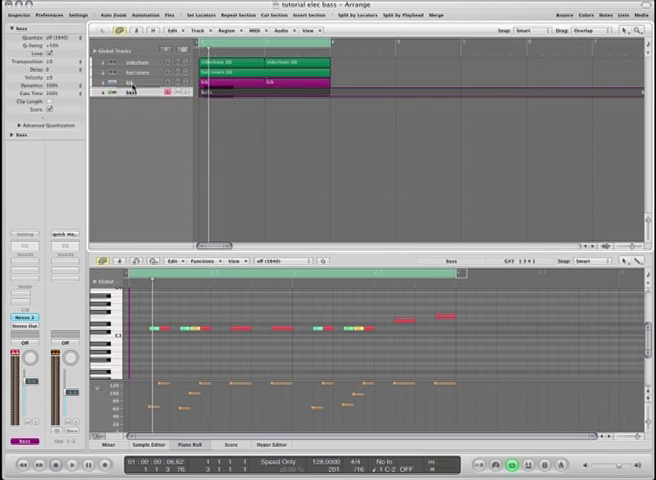
Select individual and grouped notes in the bass line for editing
left_click(48, 36)
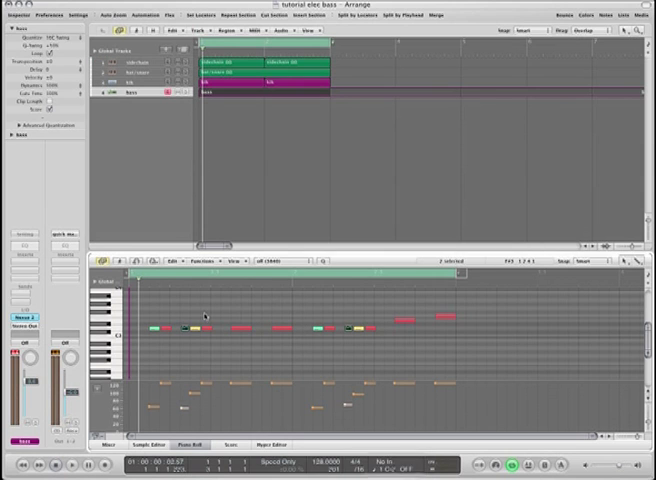
left_click(72, 464)
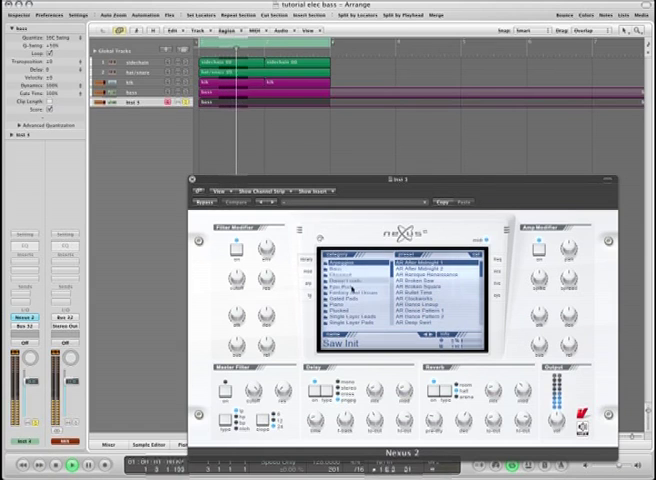
Scroll the Nexus 2 preset list on the new second bass track
scroll("down", 3)
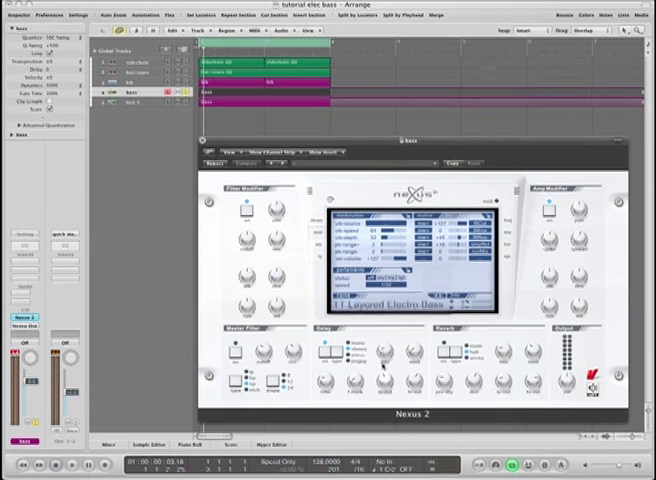
Turn the Nexus 2 Delay knob up slightly on the low bass sound
left_click_drag(384, 350, 384, 344)
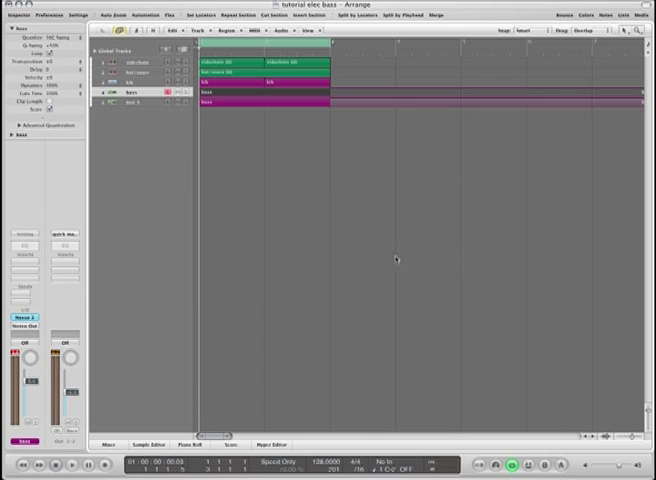
mouse_move(364, 228)
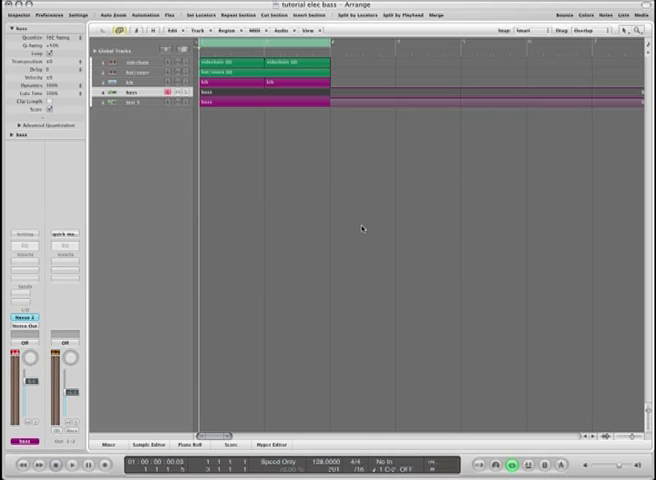